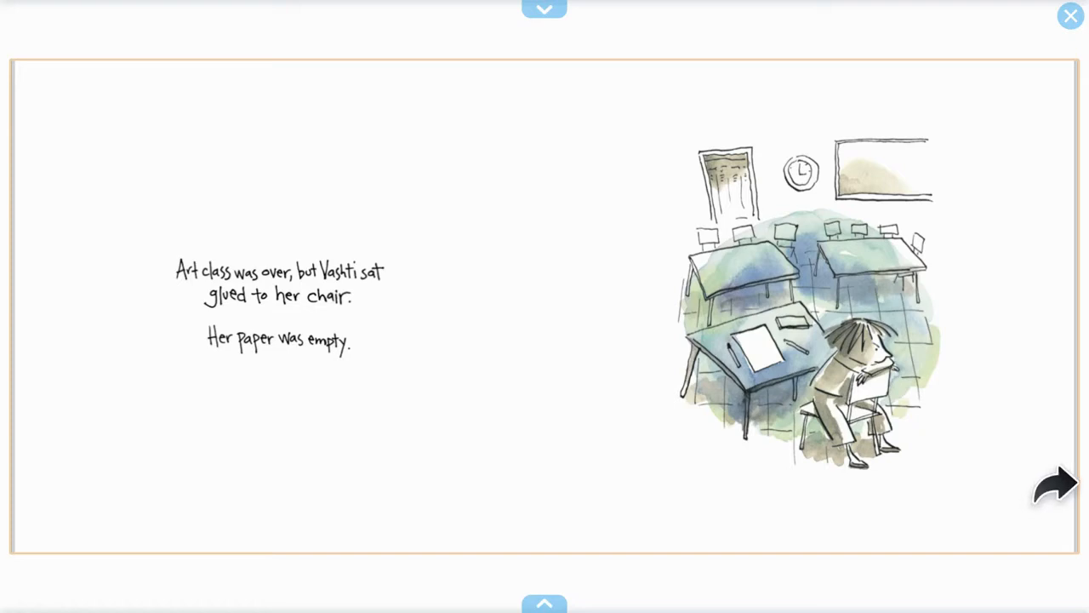
# Step: Page forward past the teacher-leaning-over spread to the 'Her teacher smiled' spread
pyautogui.click(1053, 487)
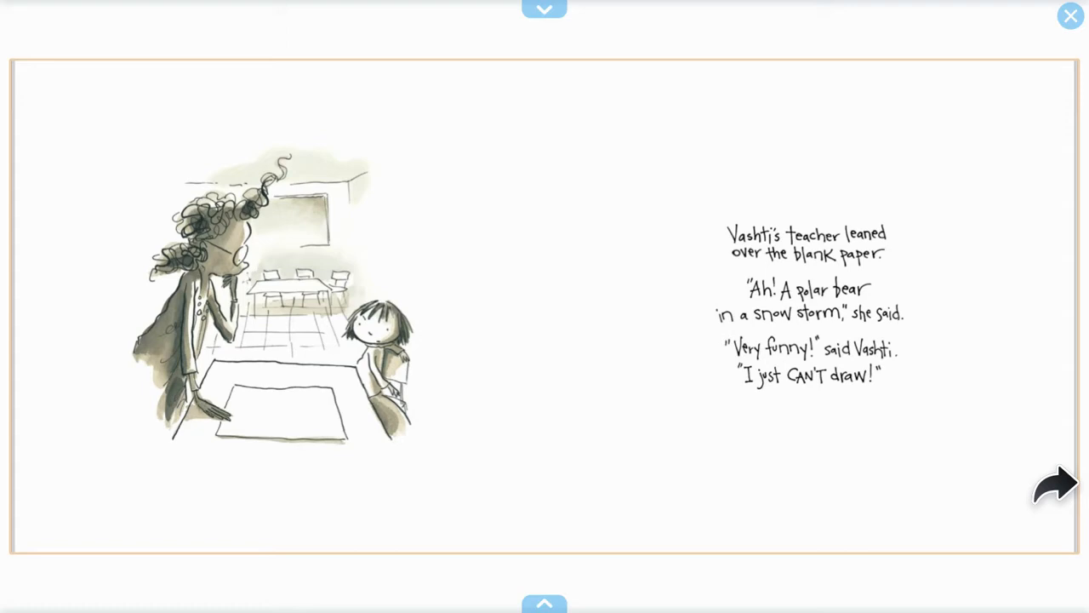
pyautogui.click(1053, 485)
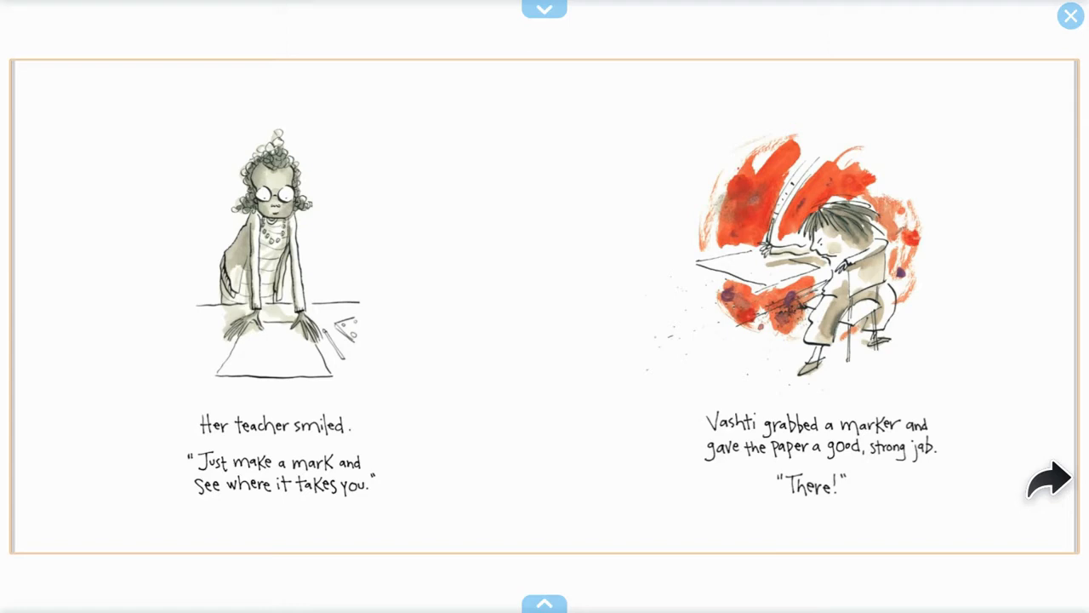
# Step: Page past the 'Now sign it' spread to Vashti's 'I can make a better dot' spread
pyautogui.click(1048, 478)
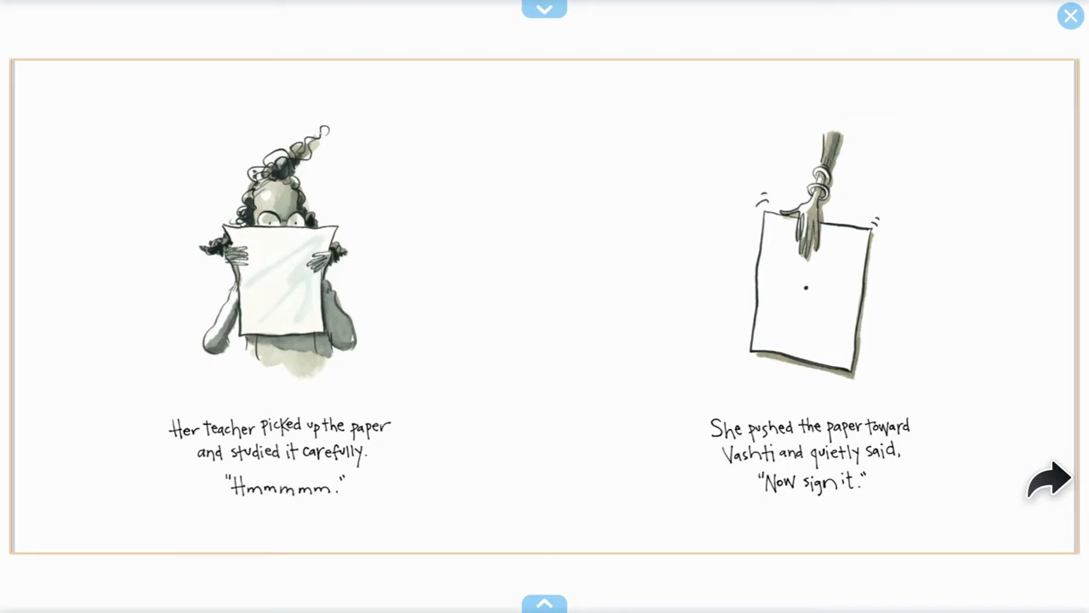
pyautogui.click(1048, 478)
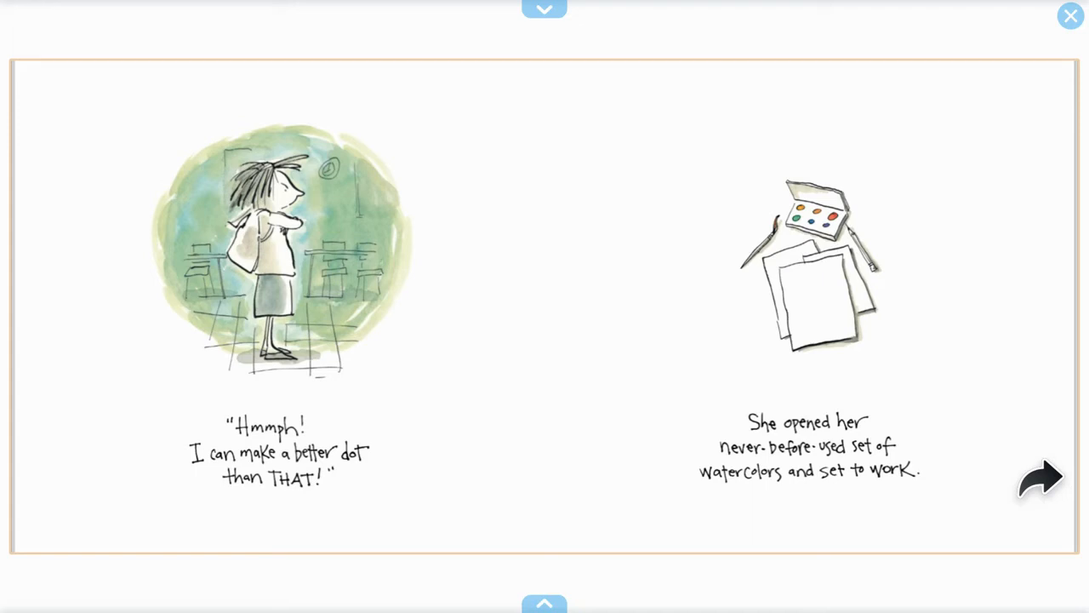
# Step: Page past the watercolors and big painted dot spreads to the little boy spread
pyautogui.click(1039, 476)
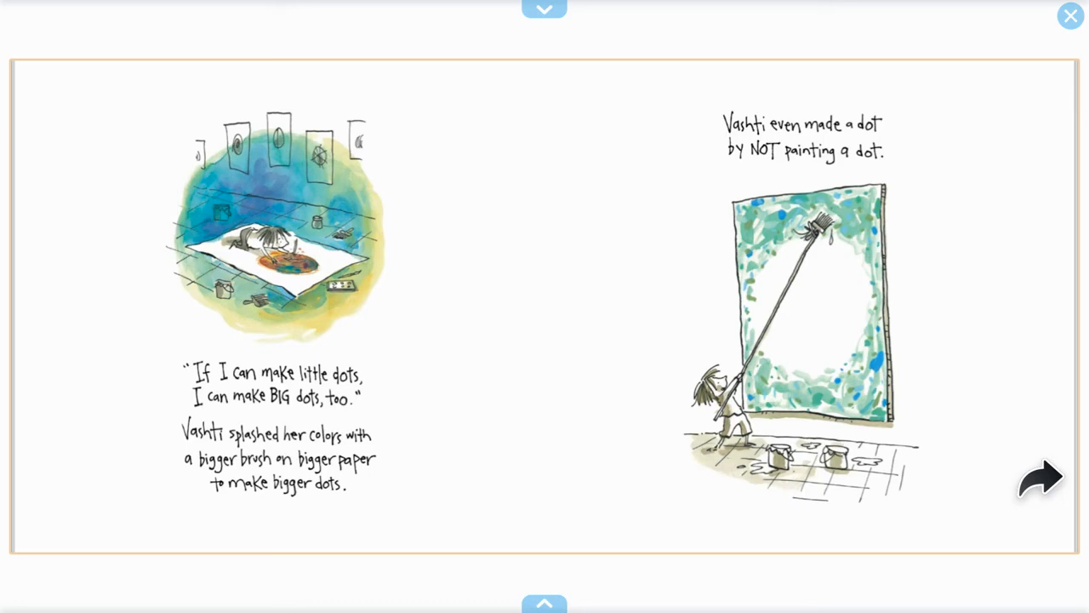
pyautogui.click(1040, 476)
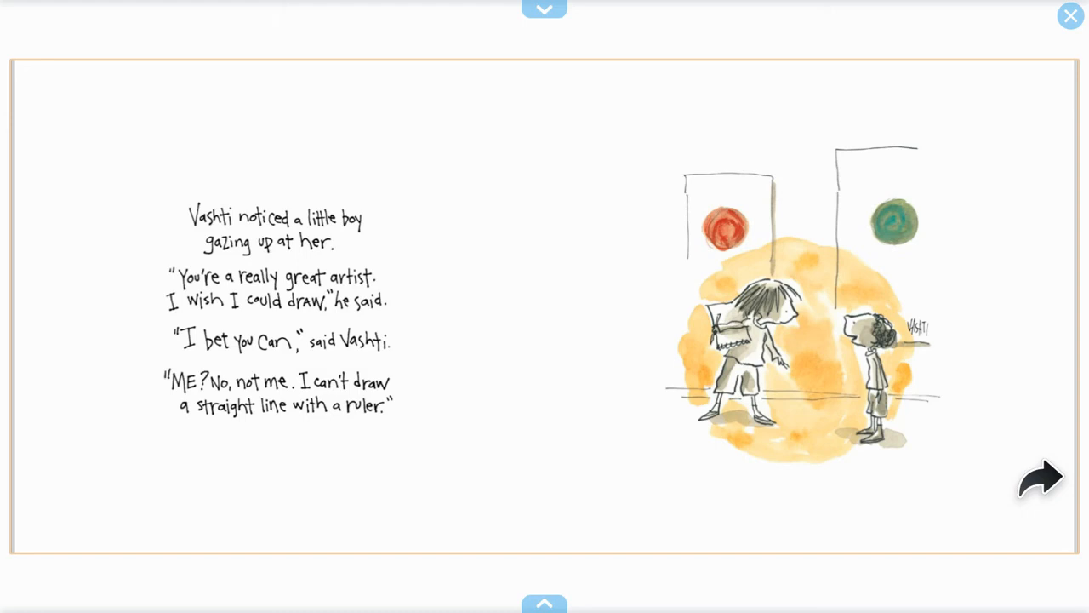
# Step: Page past the squiggle spread to the book-finished screen with the Creatrilogy series
pyautogui.click(1040, 476)
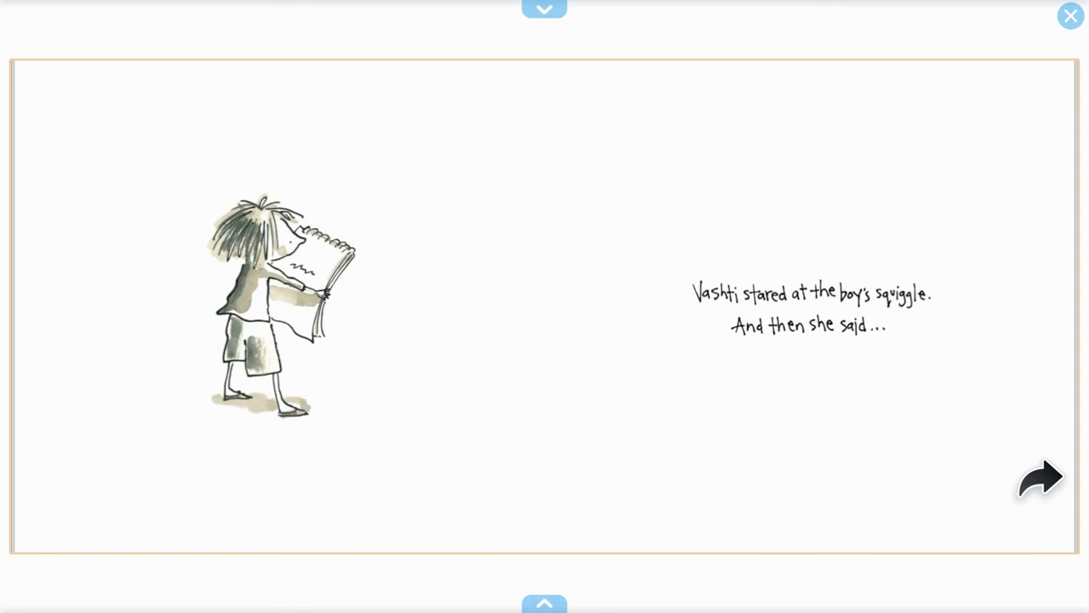
pyautogui.click(1039, 476)
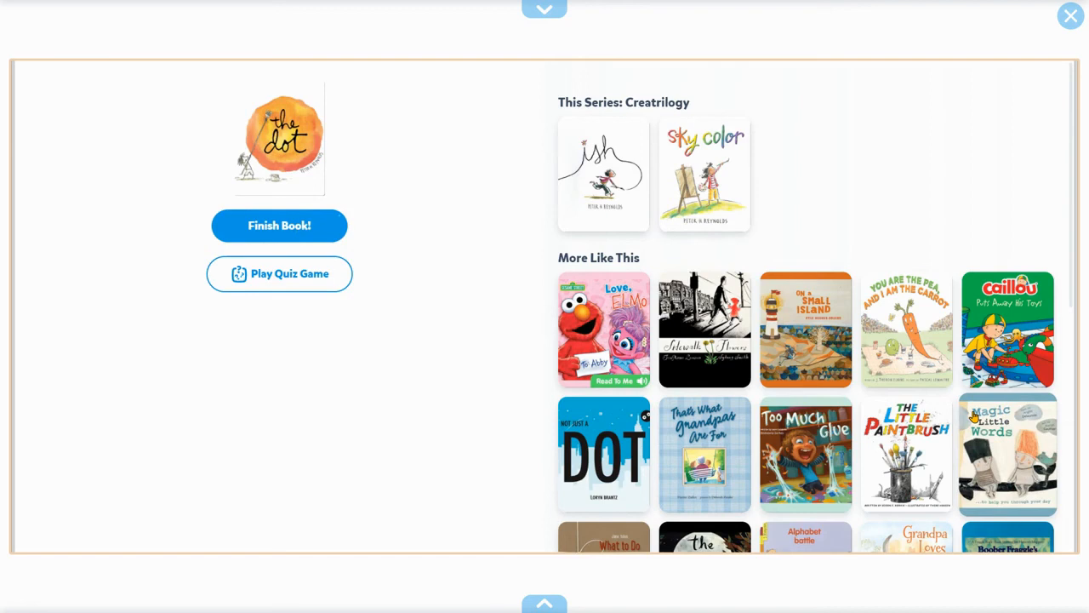